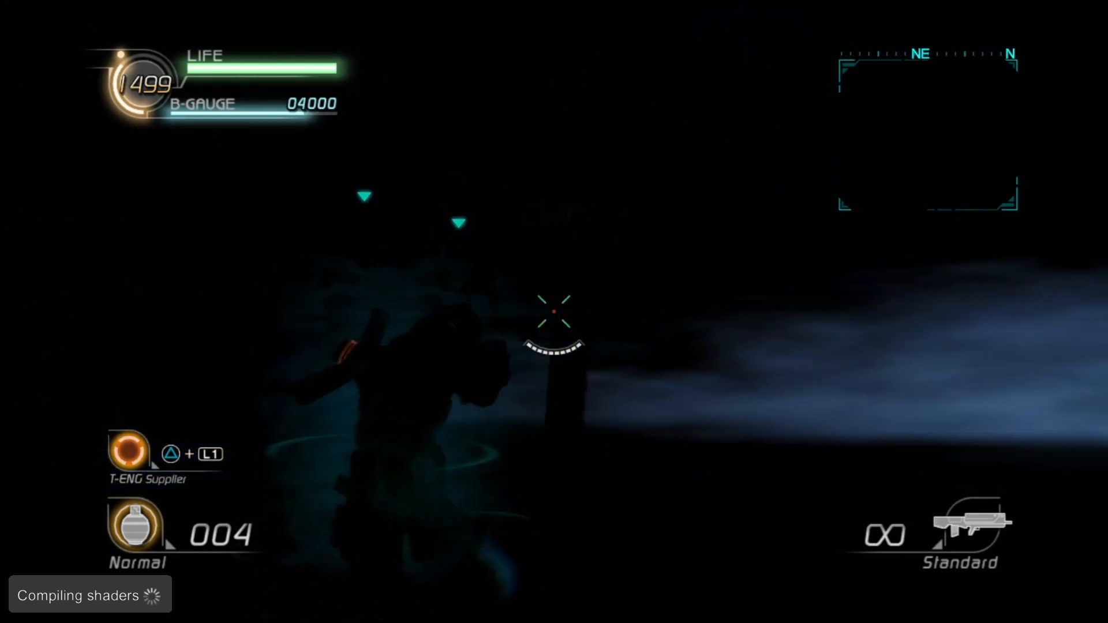
Bring up Lost Planet 2's PDA with the Options > Brightness setting in view
key("select")
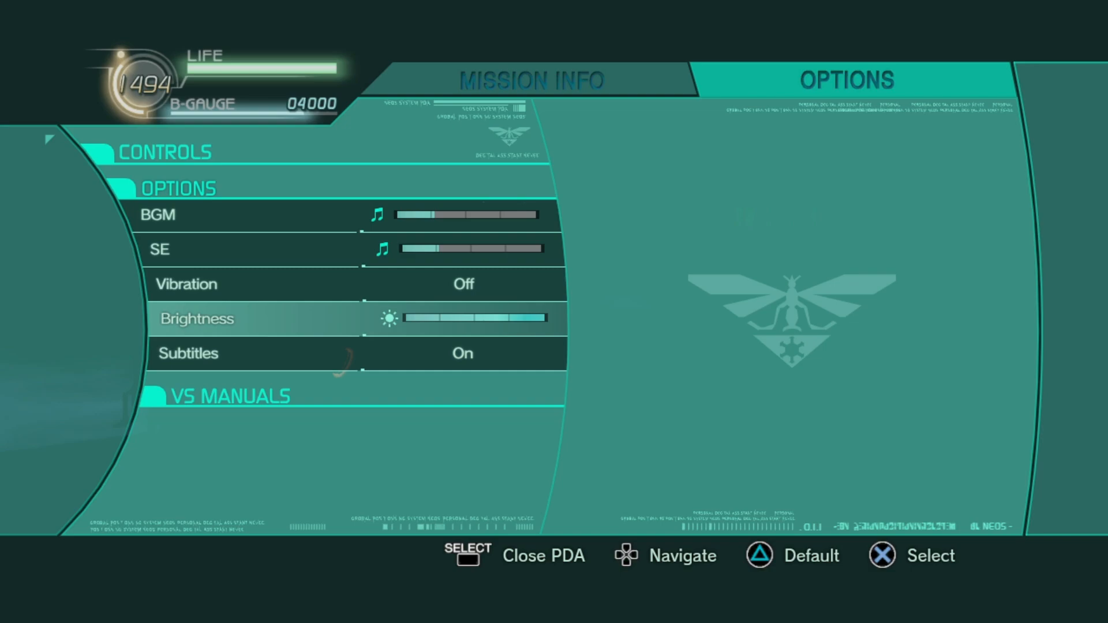
key("select")
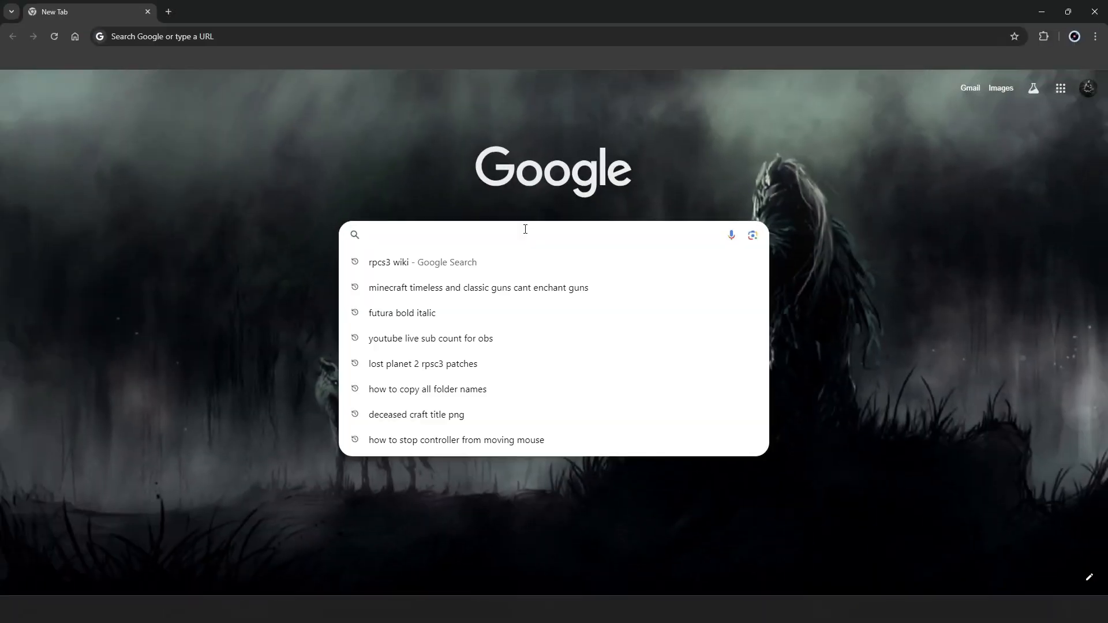
Search Google for 'rpcs3 wiki' and open the RPCS3 Wiki result
type("rpcs3 wiki")
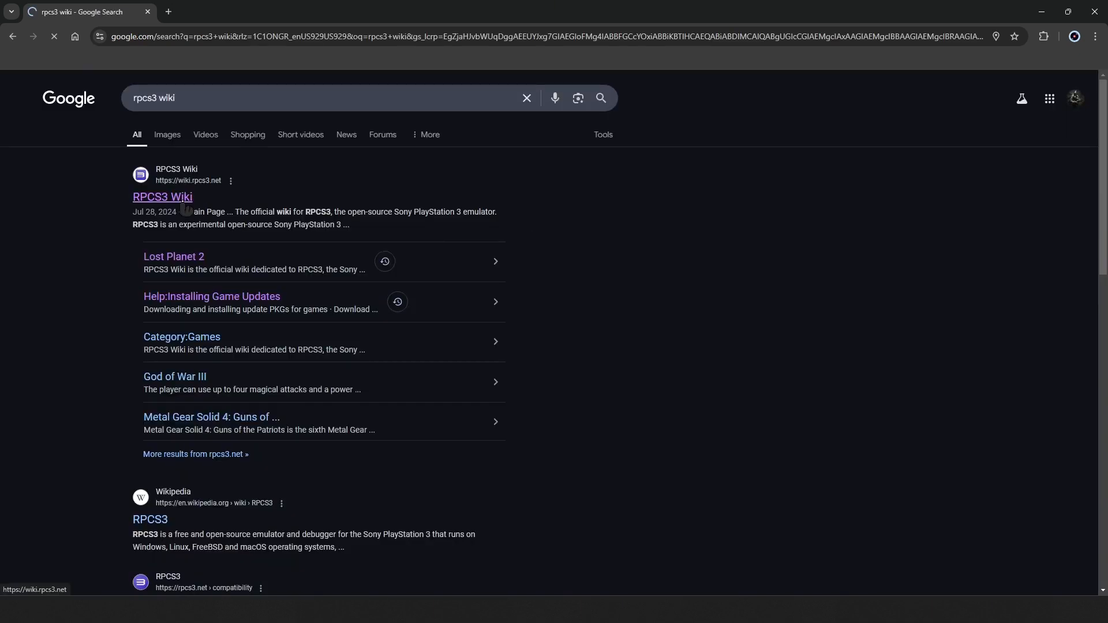
left_click(162, 197)
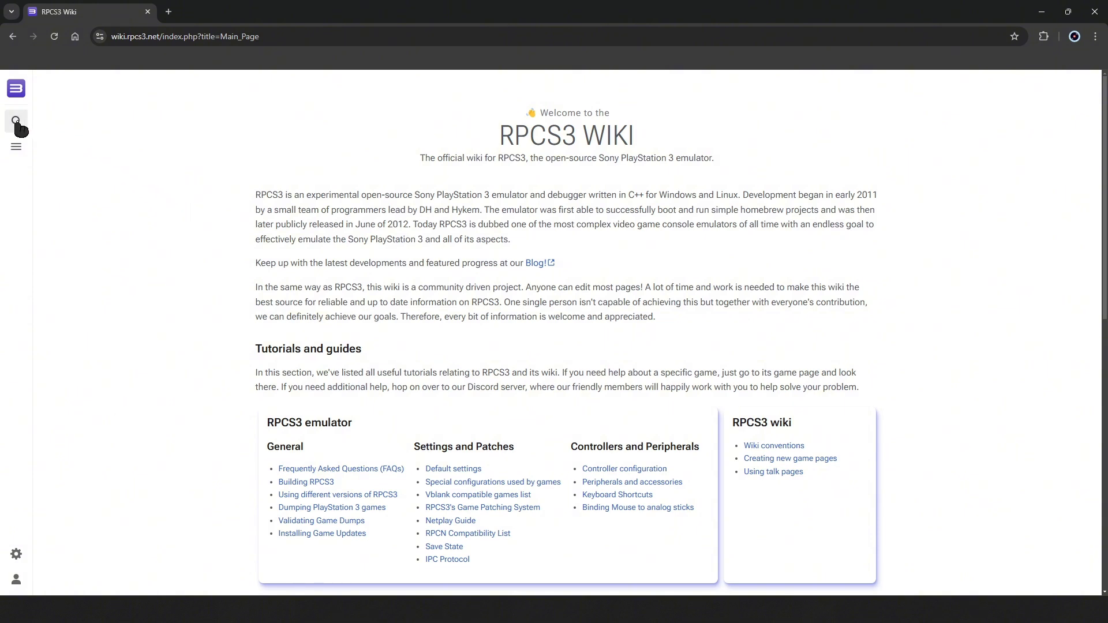
Reach the Lost Planet 2 wiki page from the wiki search's recent searches
left_click(15, 120)
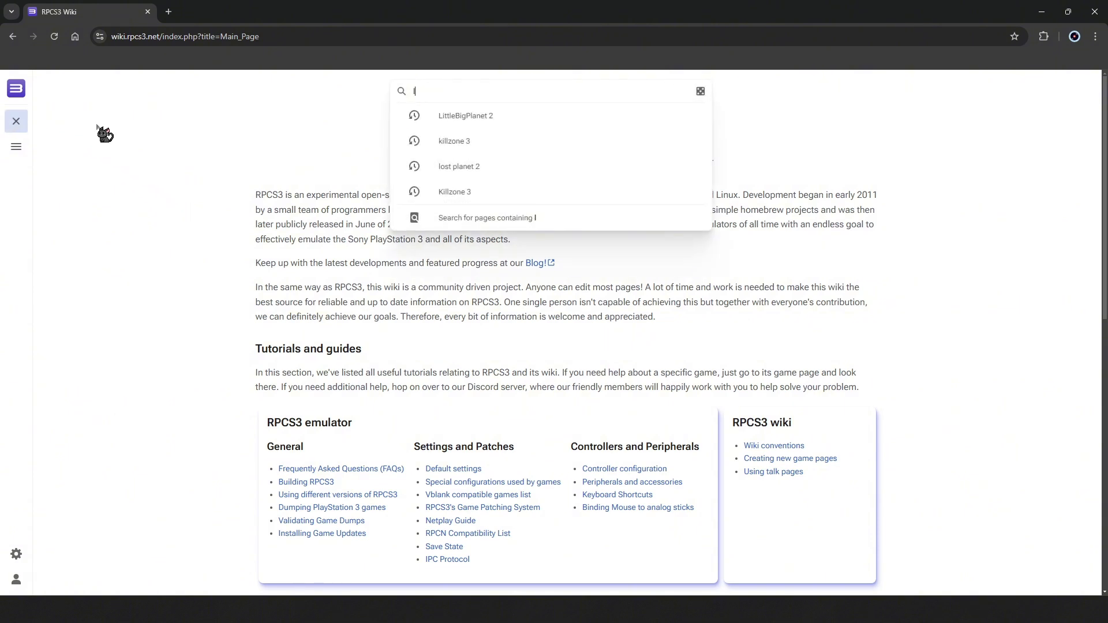
left_click(459, 166)
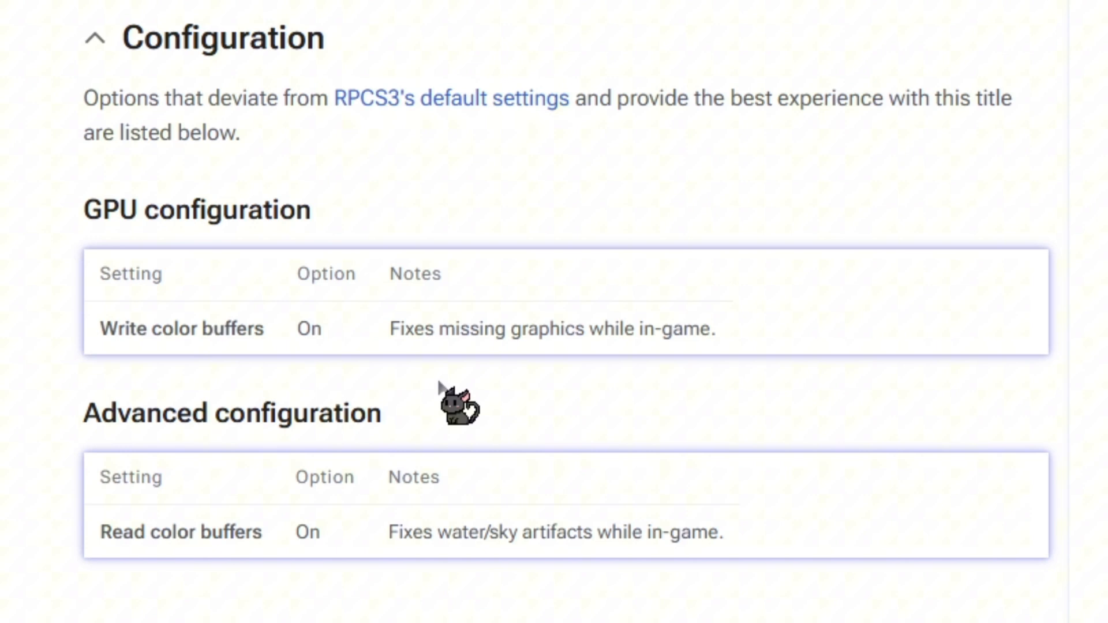
mouse_move(562, 395)
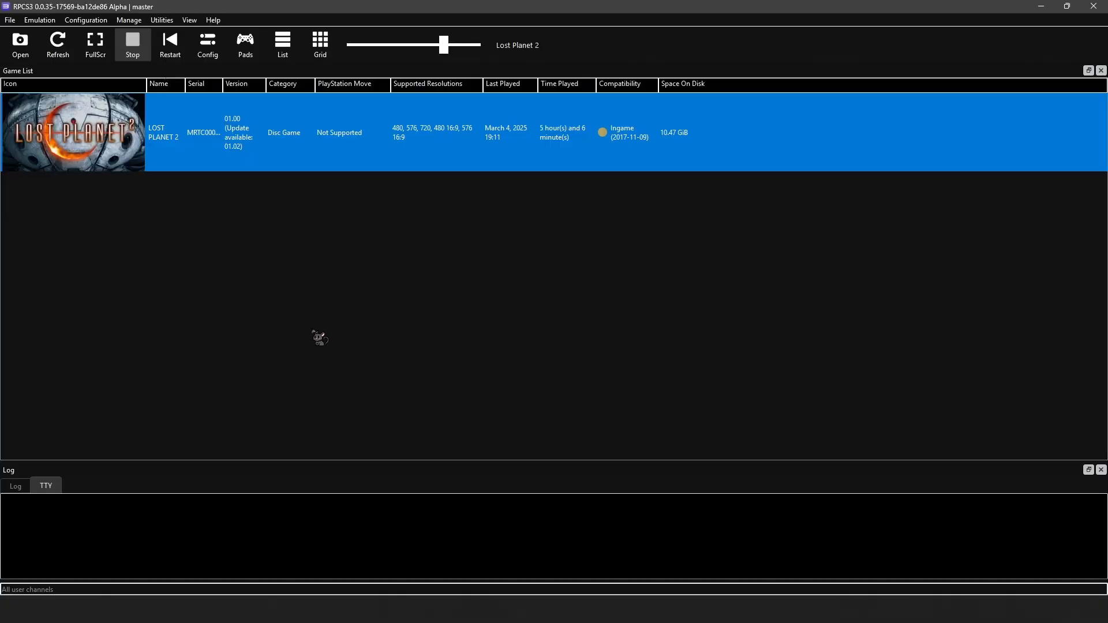
mouse_move(191, 171)
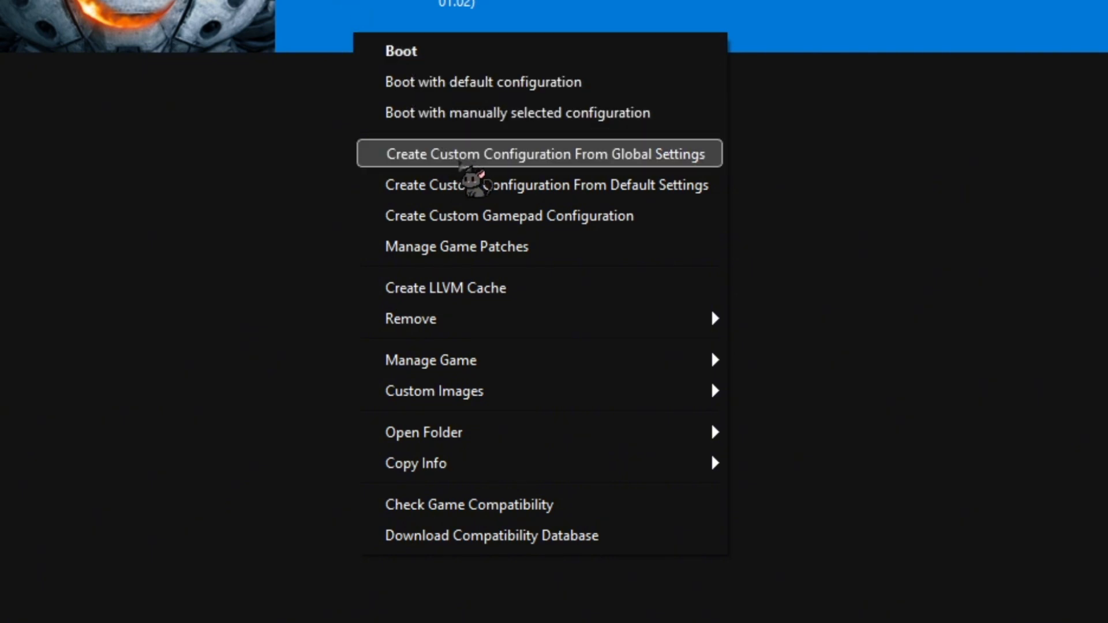
mouse_move(539, 185)
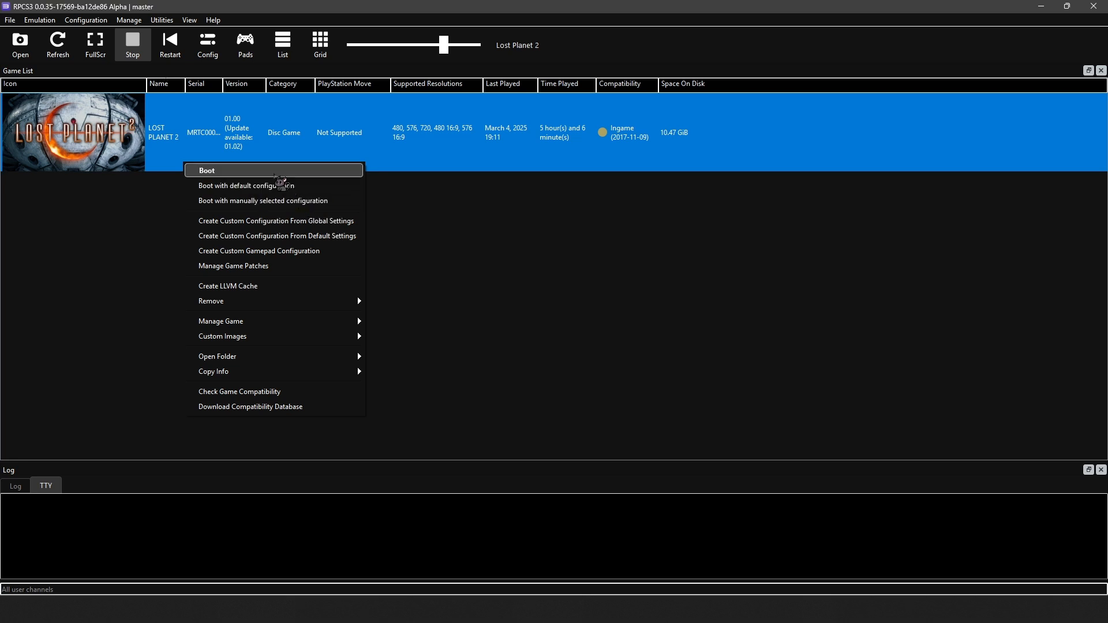
mouse_move(374, 236)
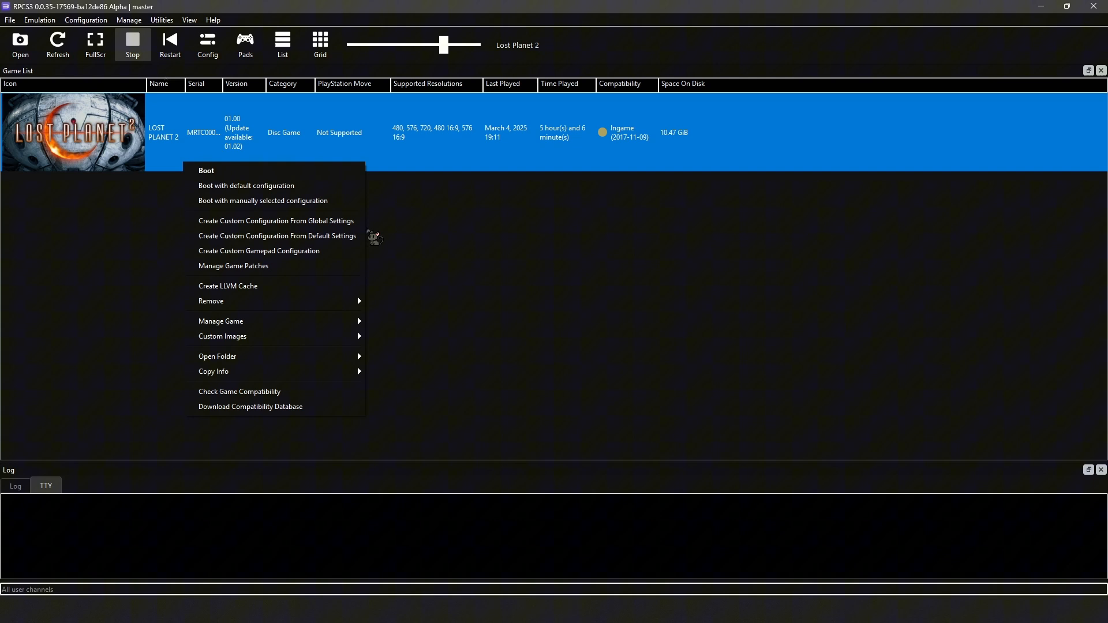
mouse_move(277, 236)
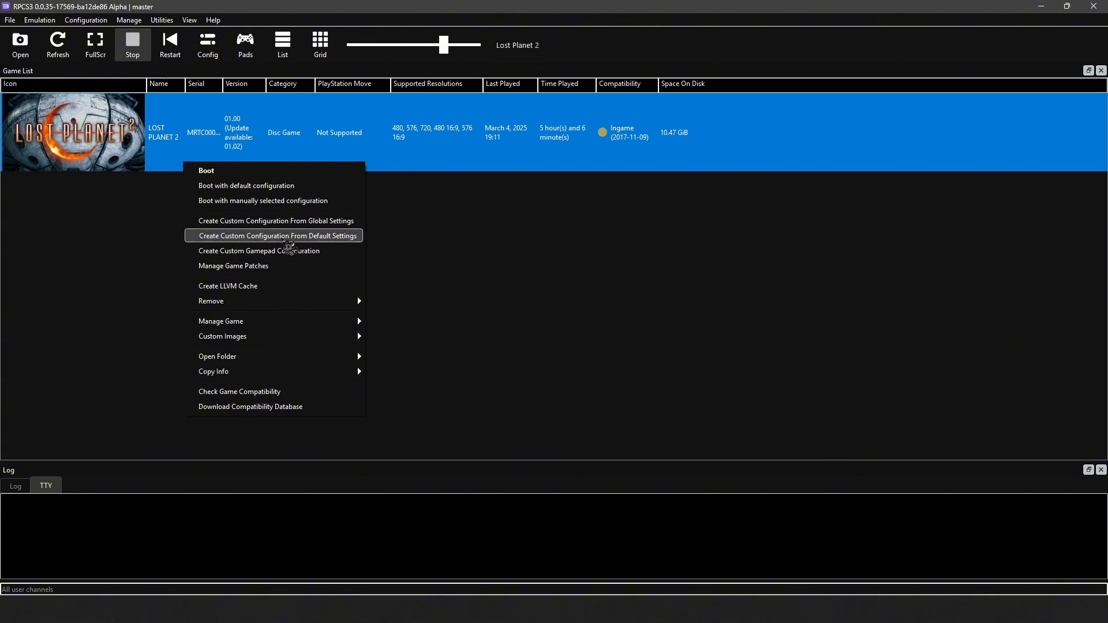
Choose Create Custom Configuration From Default Settings for Lost Planet 2
left_click(275, 236)
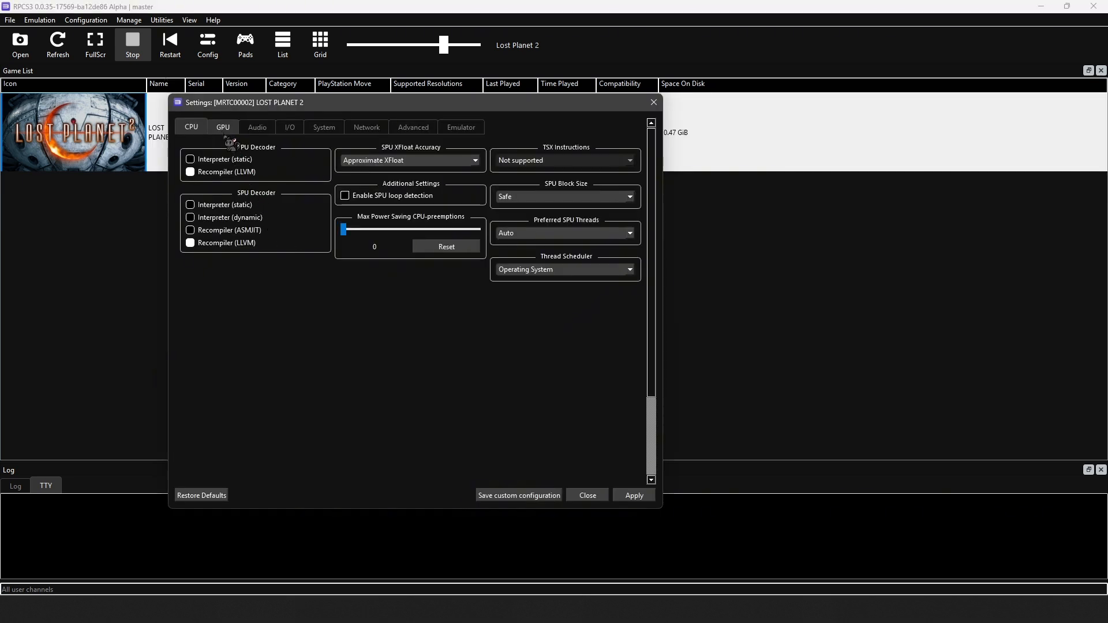
Enable Write Color Buffers (GPU) and Read Color Buffers (Advanced), then save the configuration
left_click(222, 127)
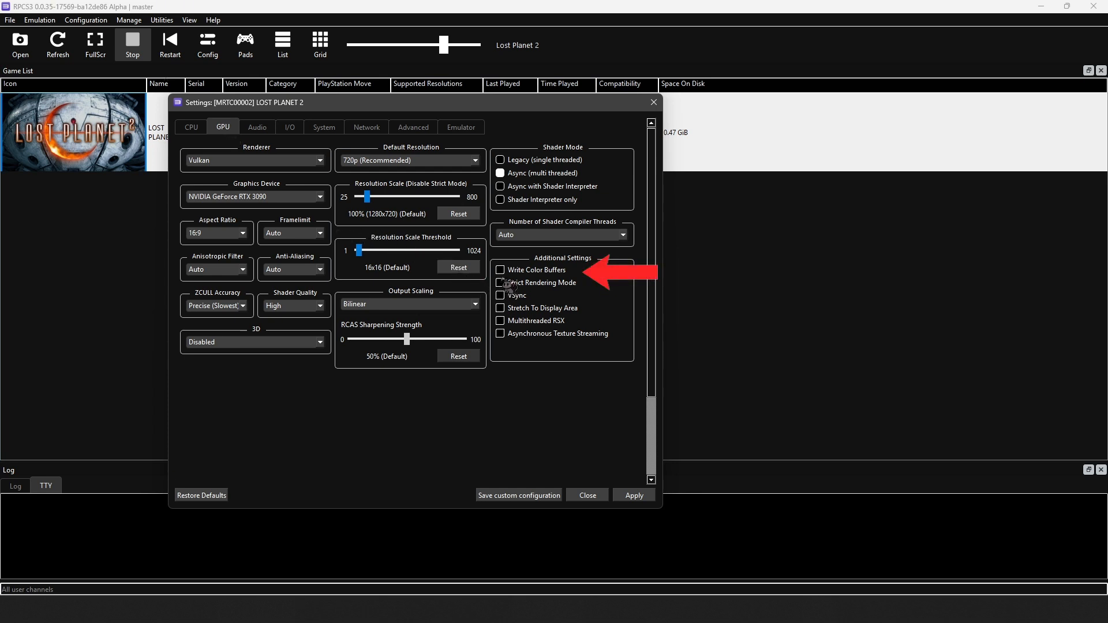
left_click(500, 270)
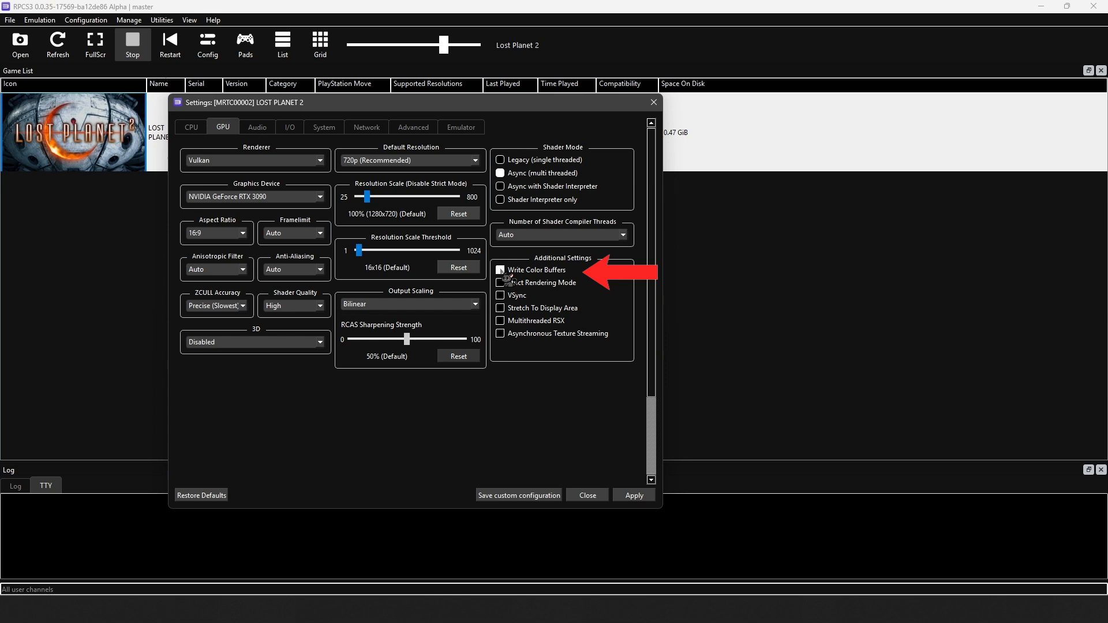
left_click(501, 270)
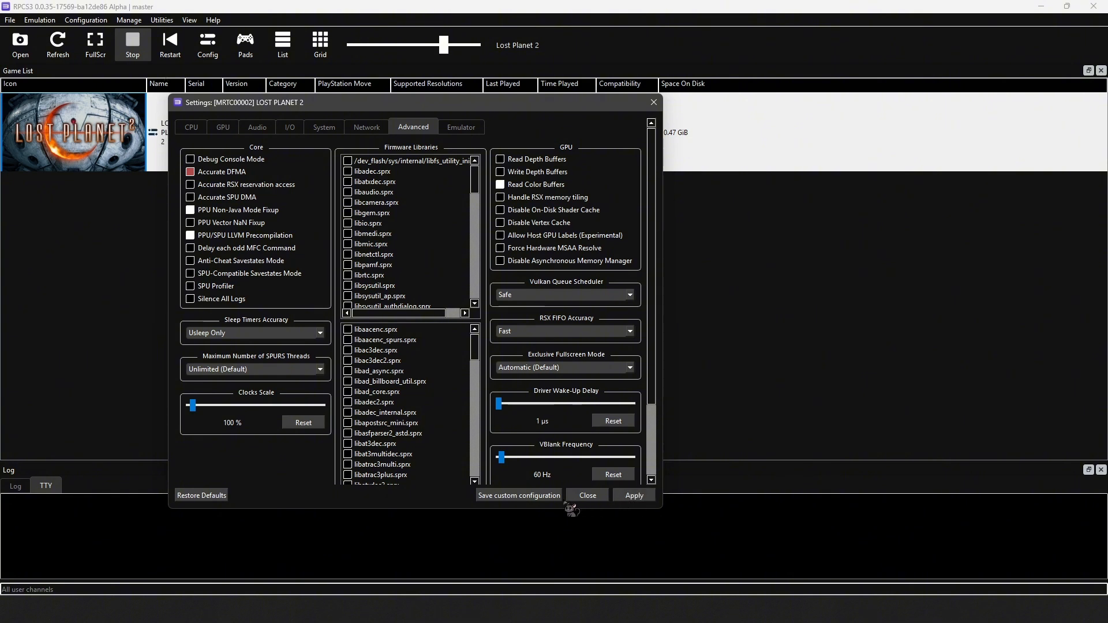
mouse_move(519, 506)
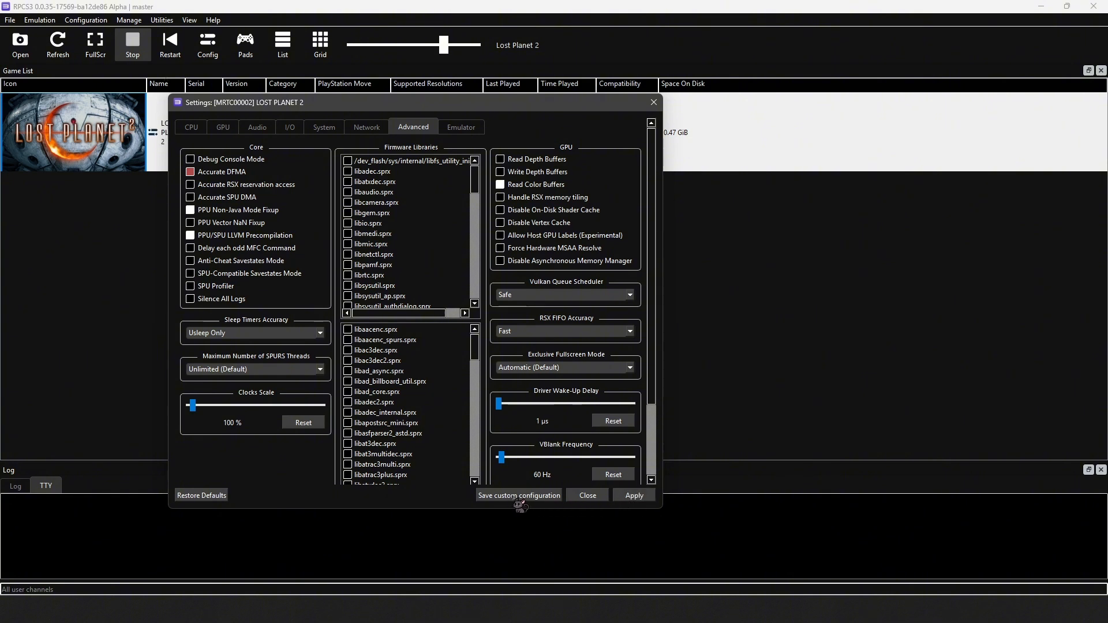
left_click(586, 495)
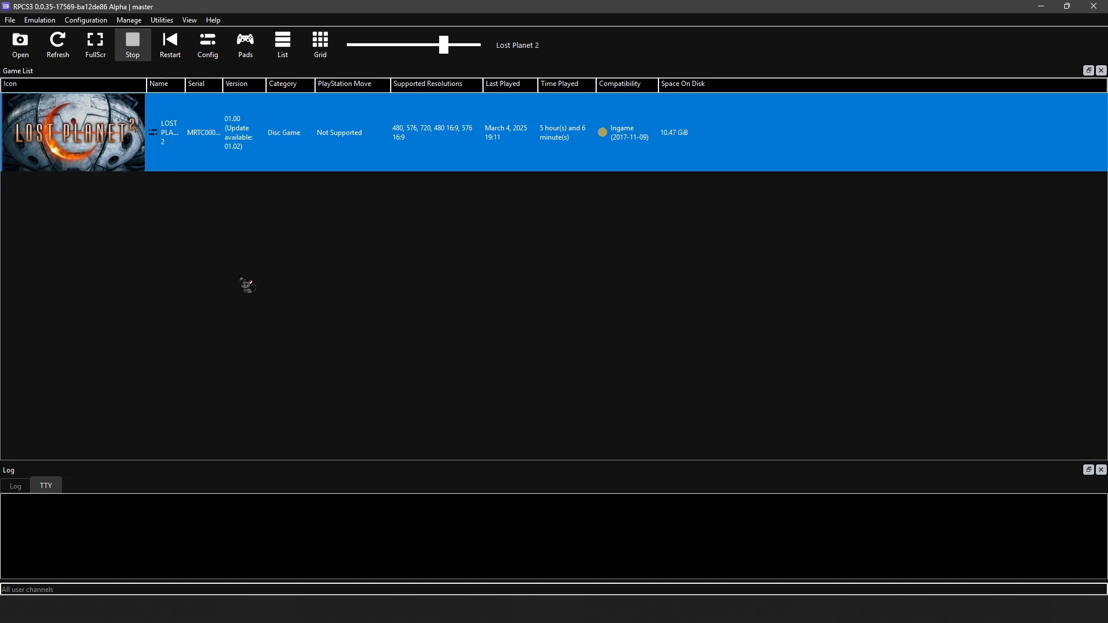
mouse_move(178, 170)
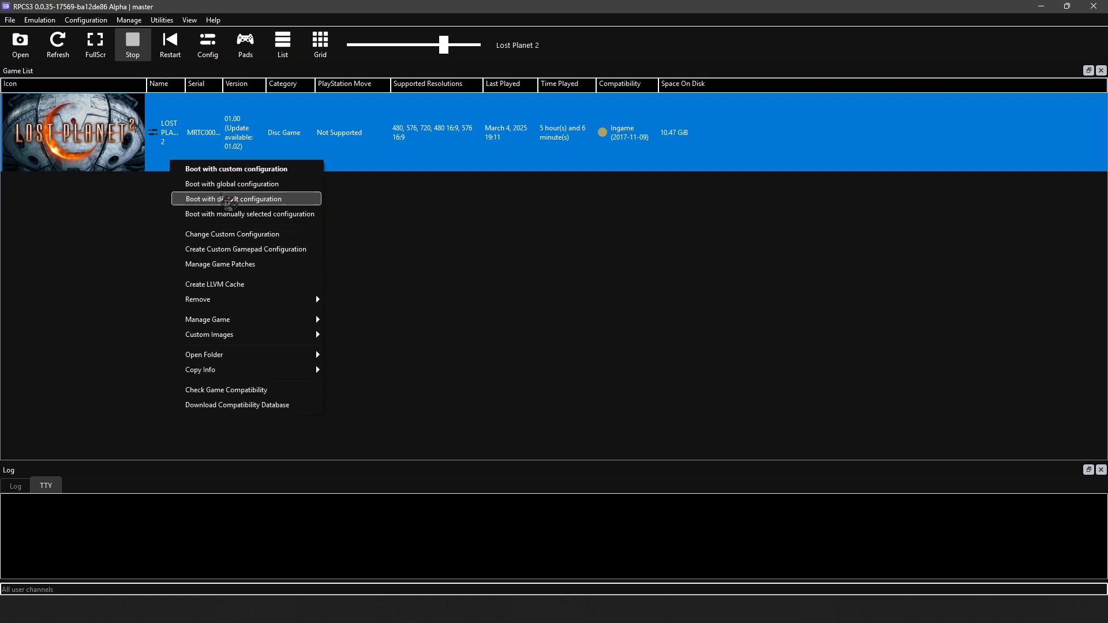
mouse_move(264, 234)
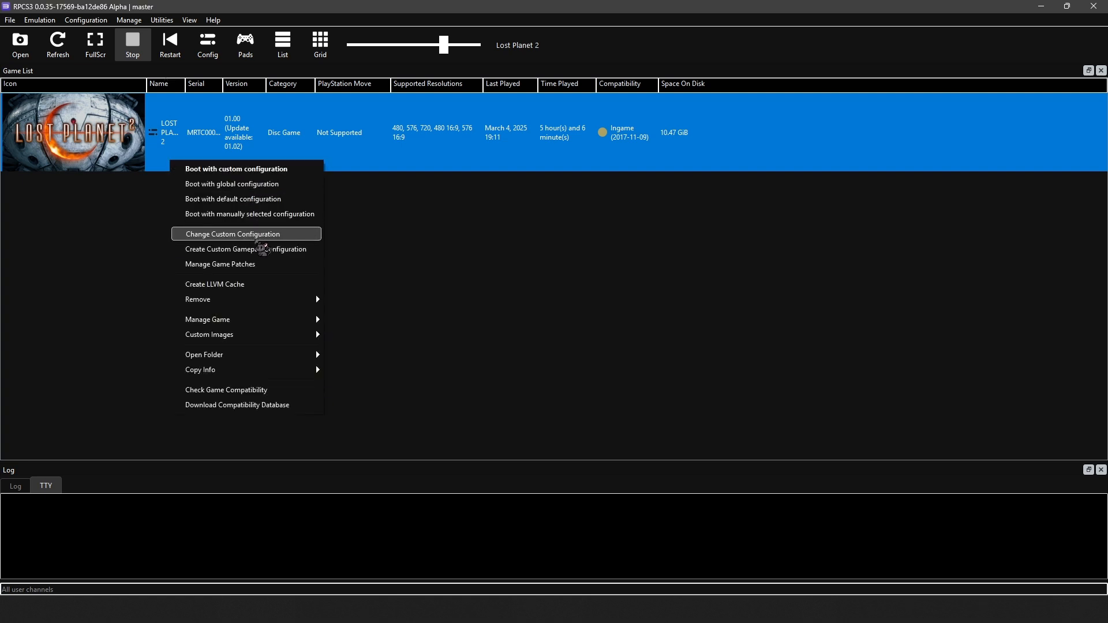
left_click(230, 234)
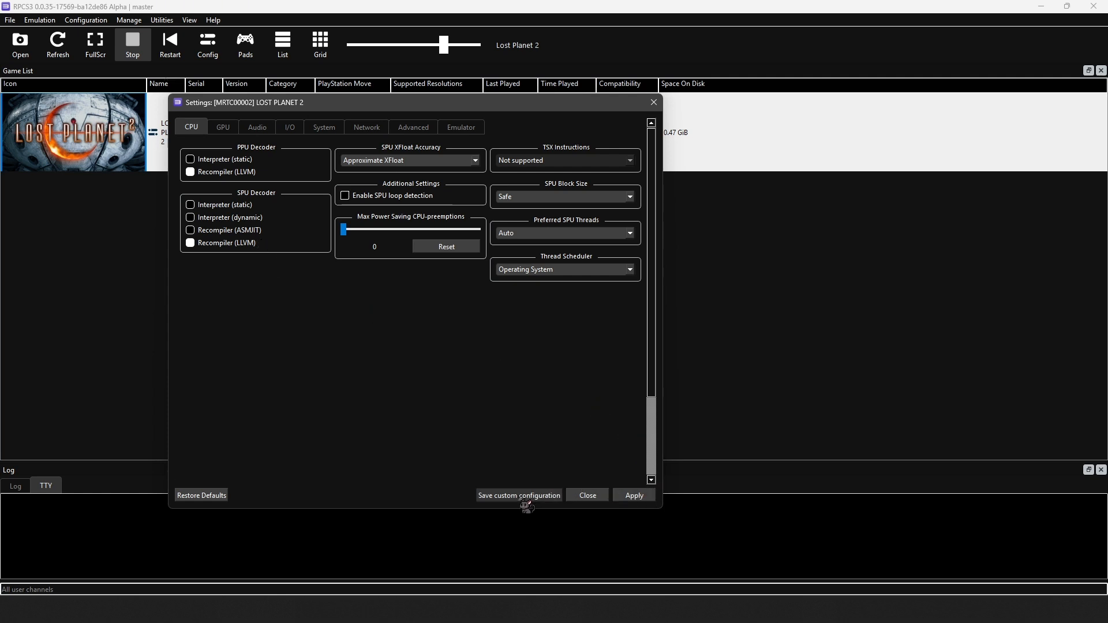
left_click(586, 495)
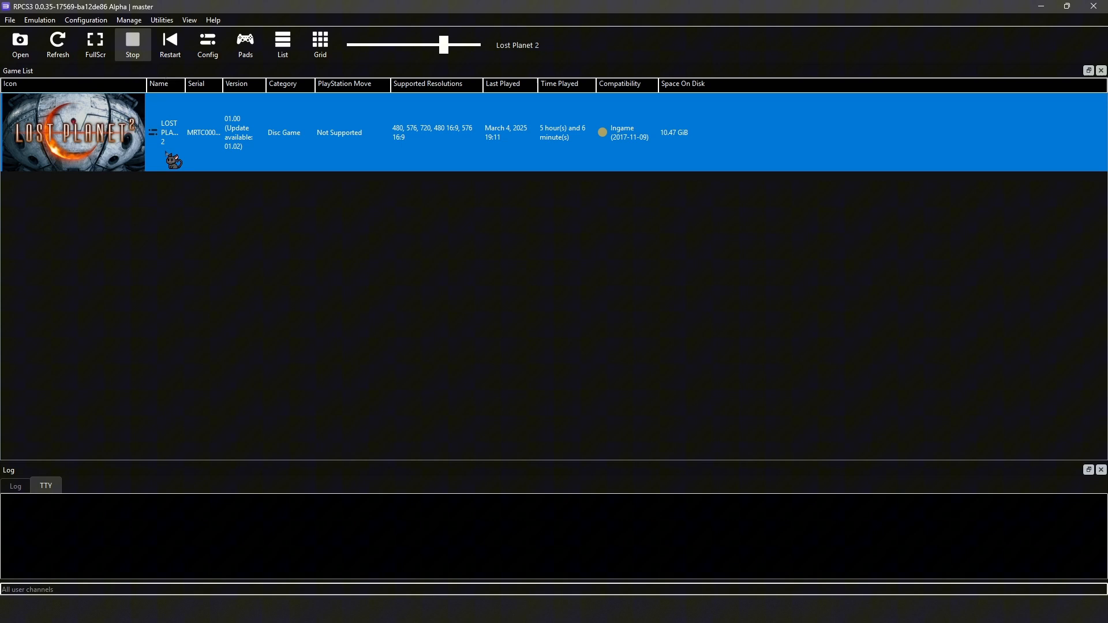